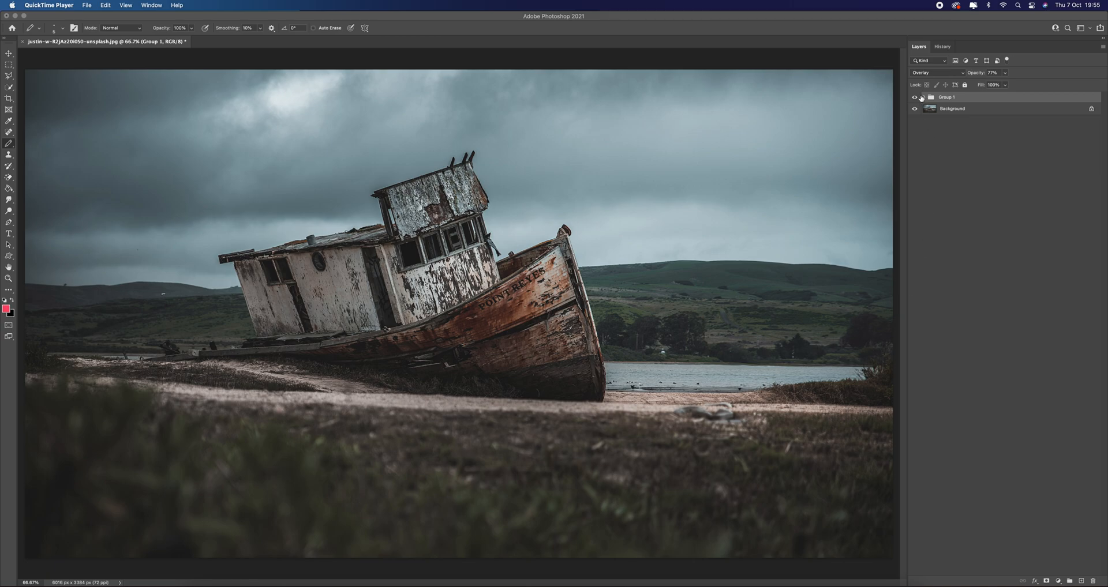
Step: Apply a 2-pixel Gaussian Blur smart filter to the Vivid Light layer
click(914, 97)
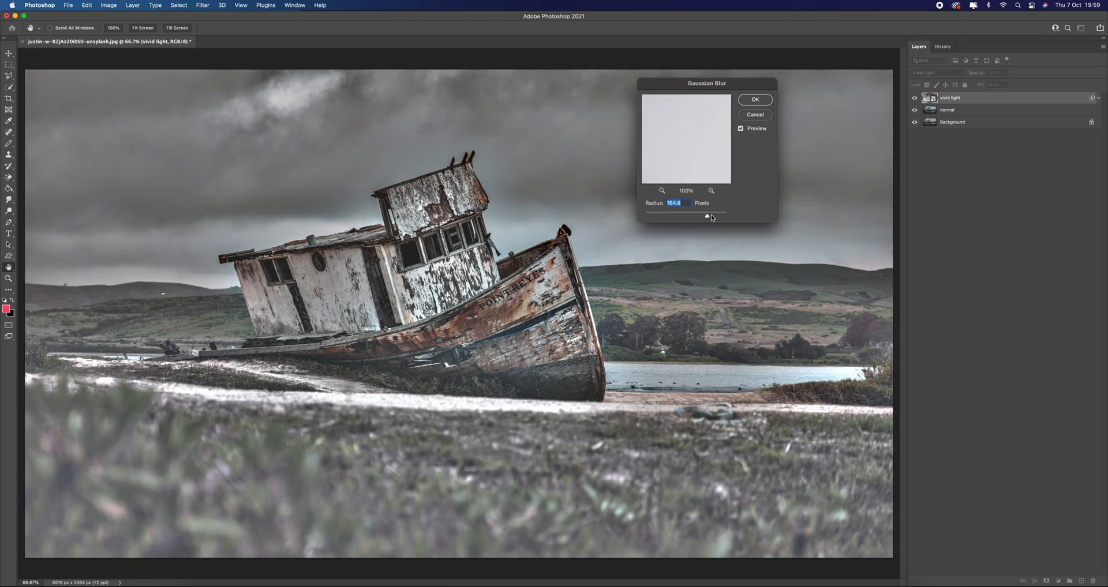
drag(707, 216, 652, 215)
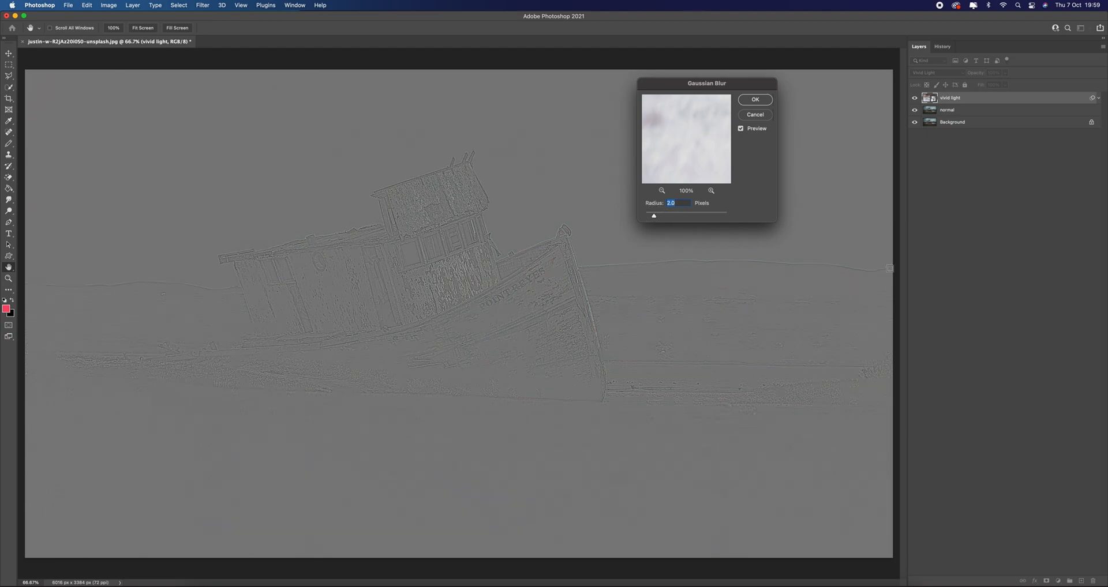
click(754, 99)
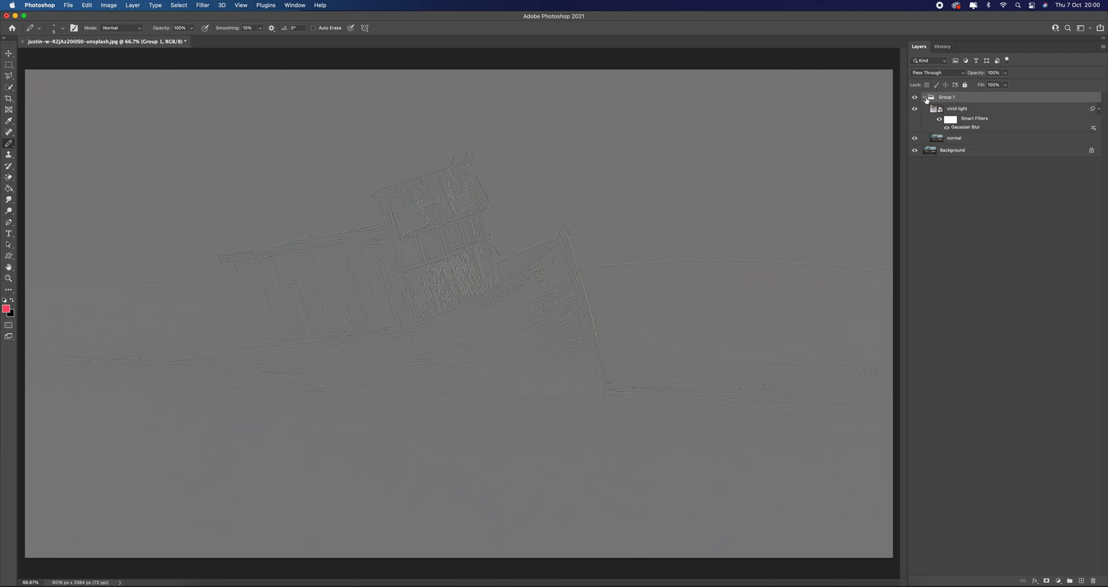
Step: Collapse Group 1 holding the Vivid Light and Normal copies
click(925, 97)
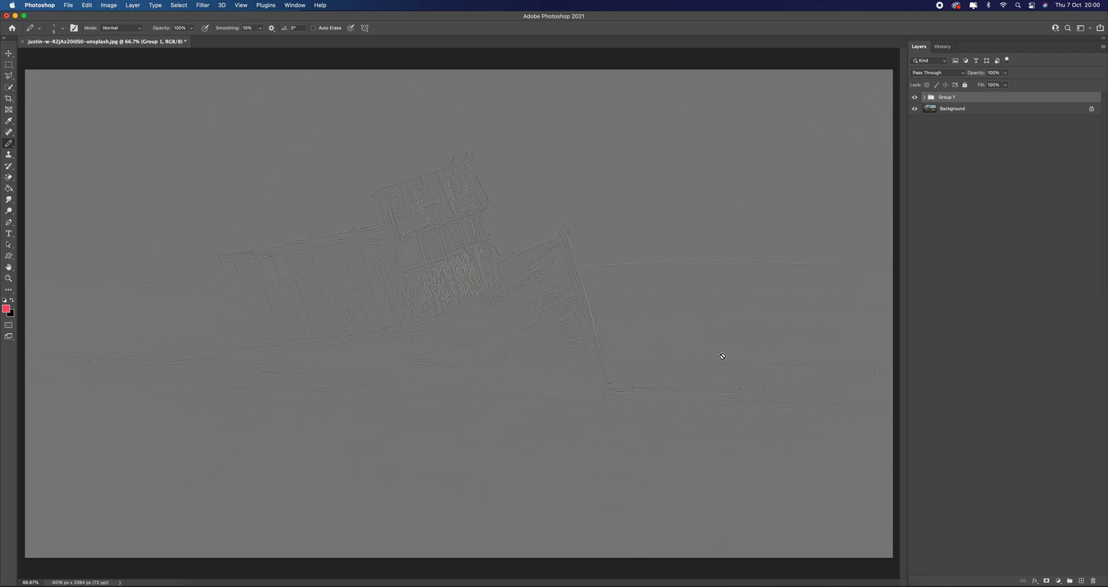